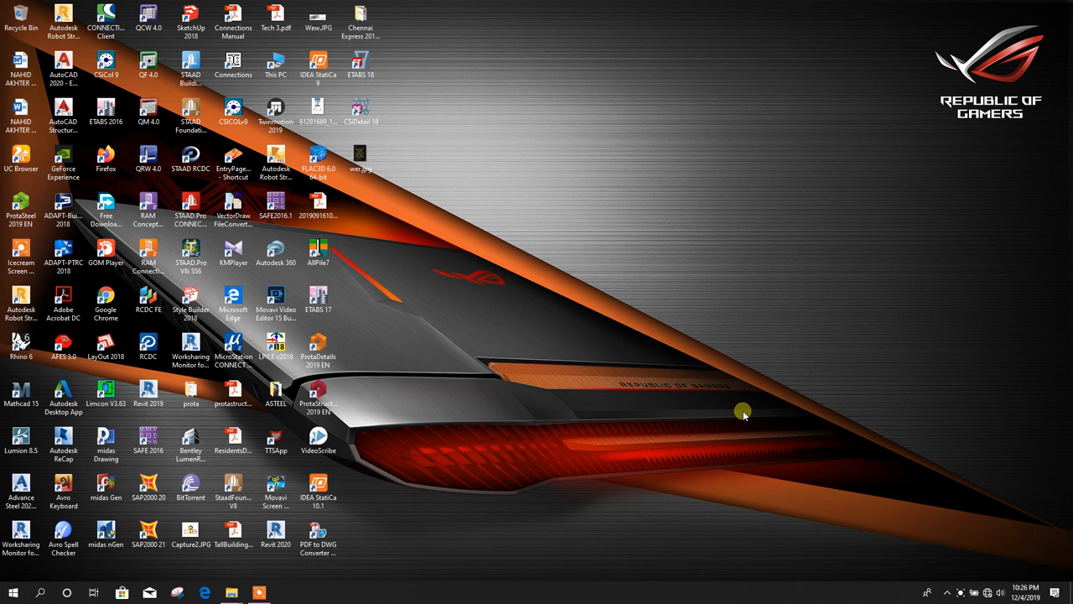
Launch ETABS 18 from the desktop shortcut to load the WITH DAMPER model
double_click(371, 69)
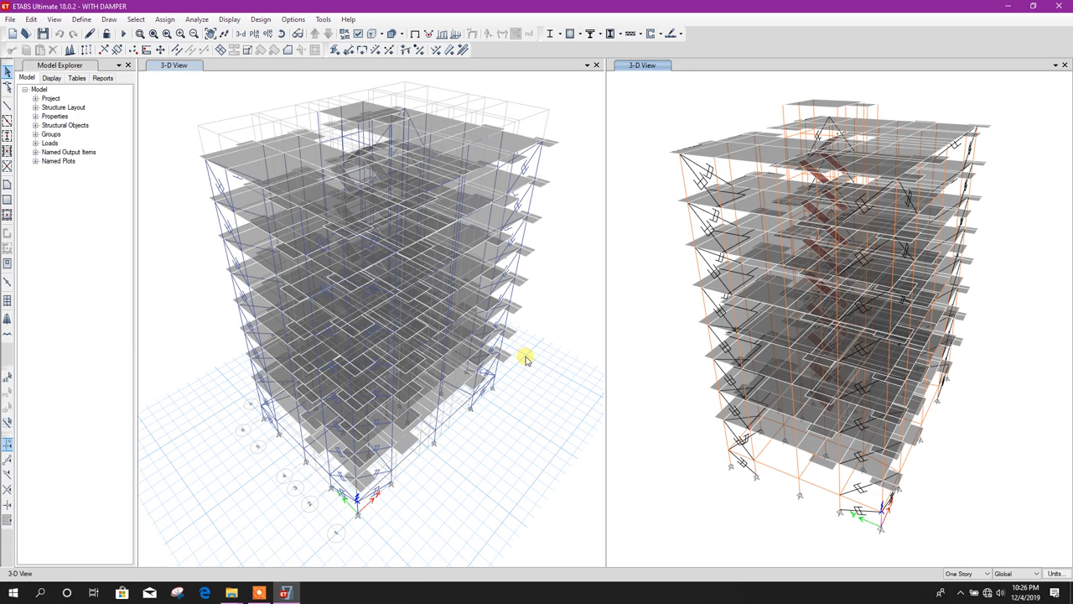
Turn on the extrude display toggle so members render as solid shapes
left_click(289, 11)
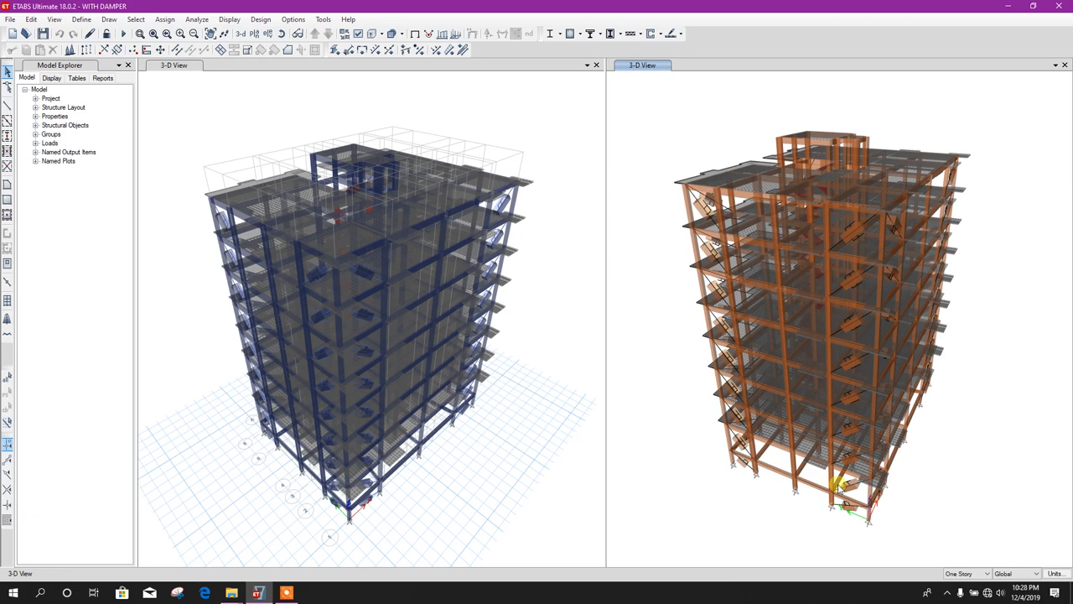
Switch Graphics Mode to Standard Graphics from the Options menu
left_click(292, 20)
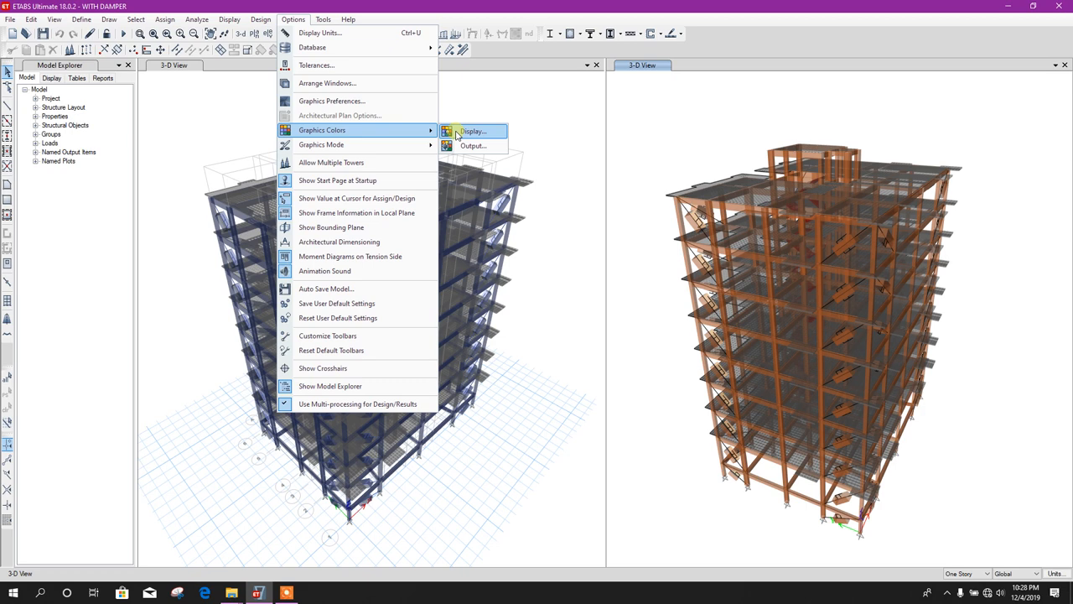
left_click(473, 131)
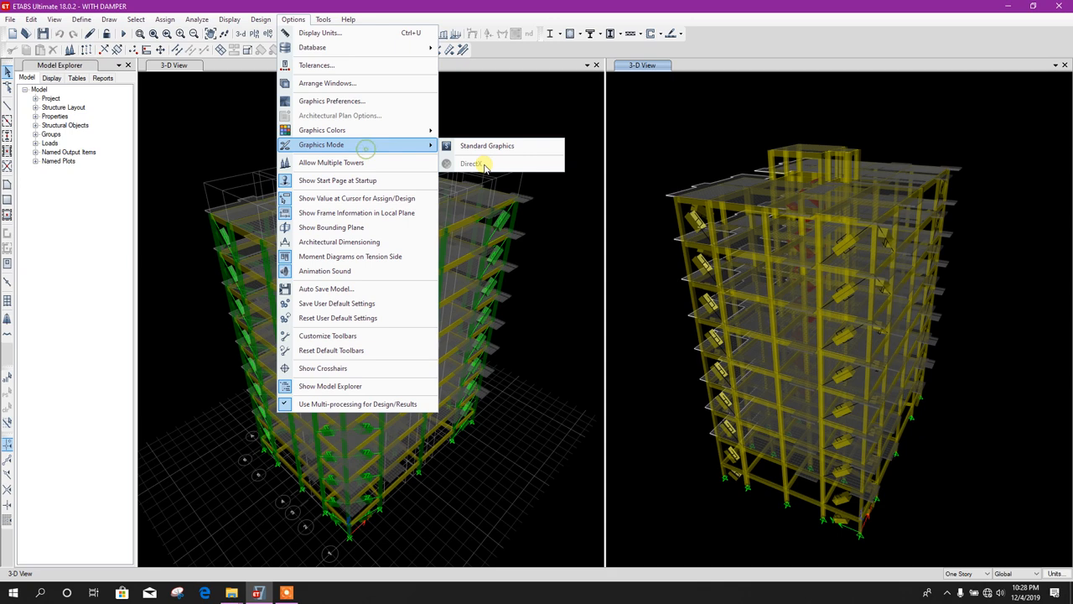
left_click(472, 163)
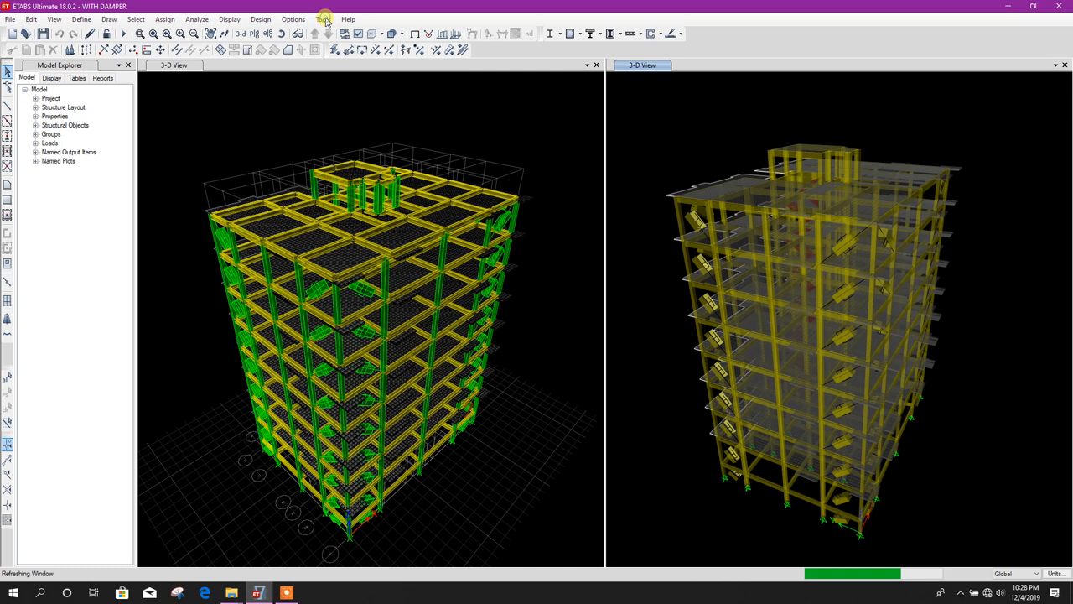
Reset the display colours to defaults for a white background
left_click(293, 19)
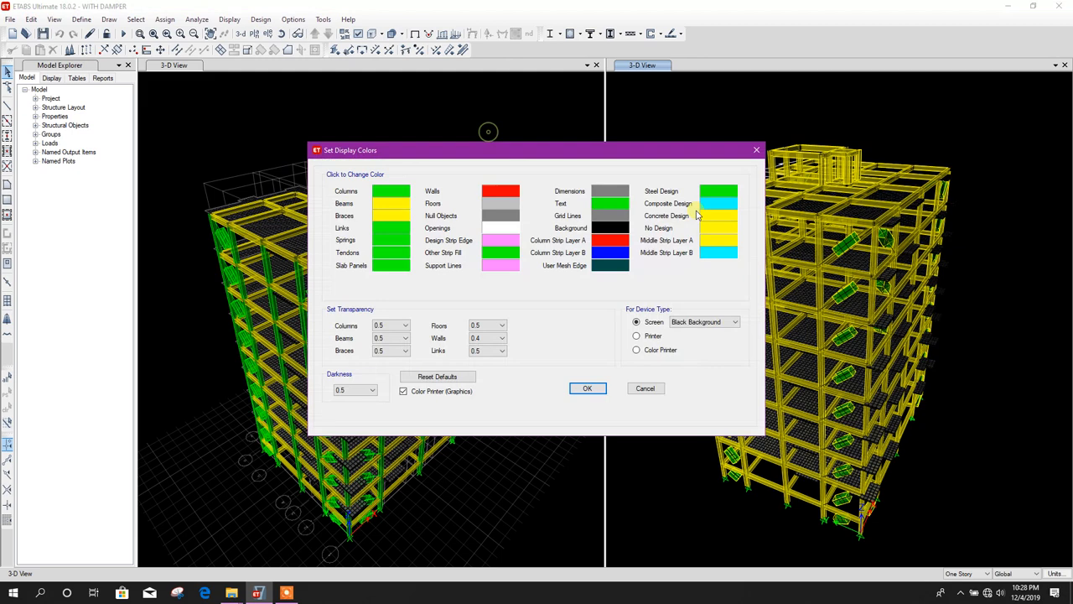
left_click(587, 388)
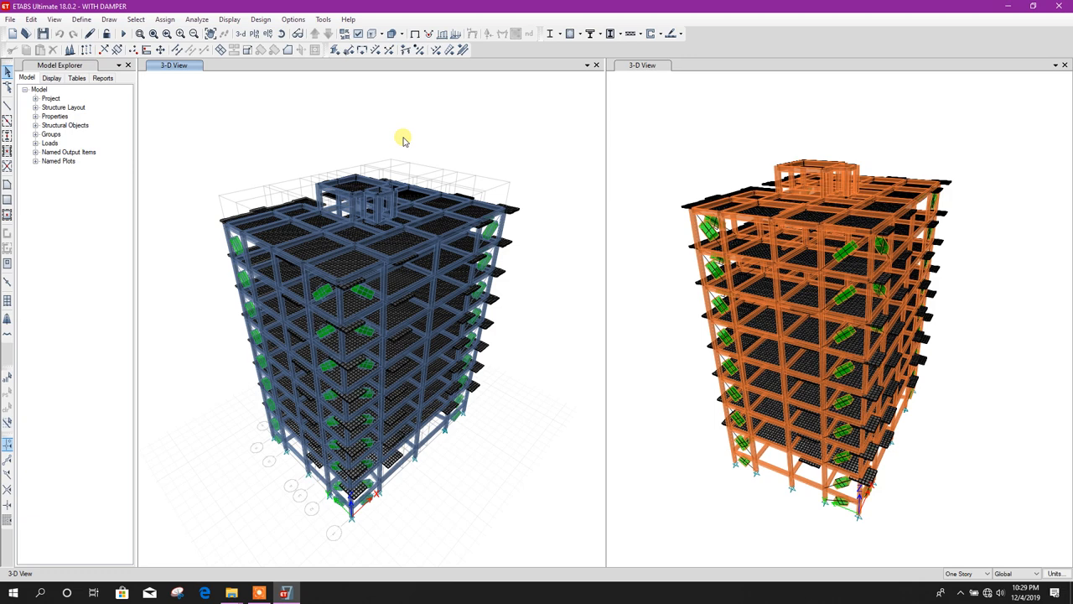
Set the display colour Screen option to Gray Scale
left_click(291, 18)
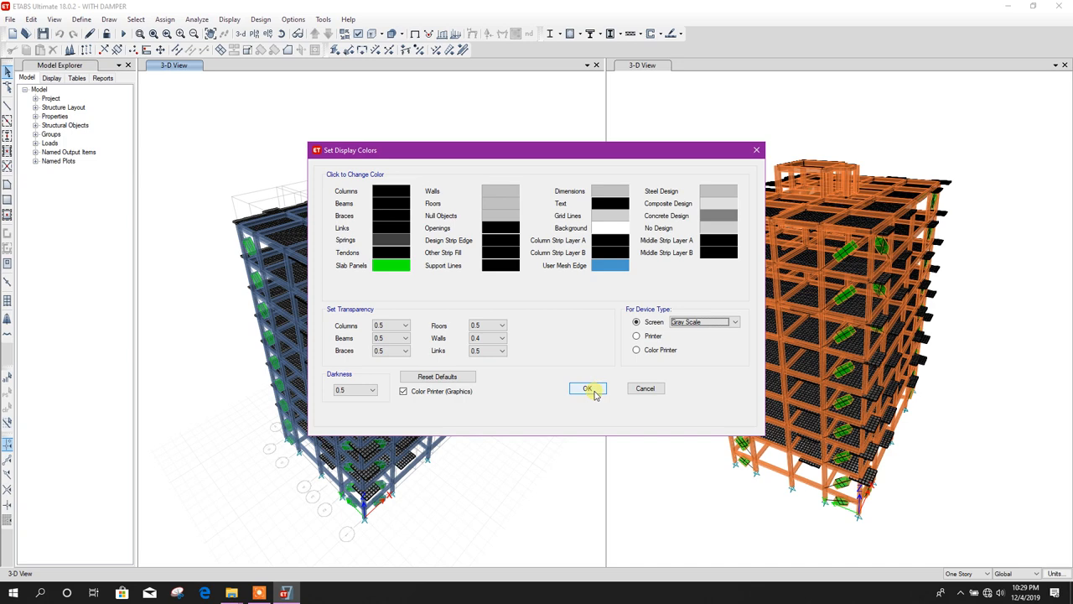
left_click(587, 388)
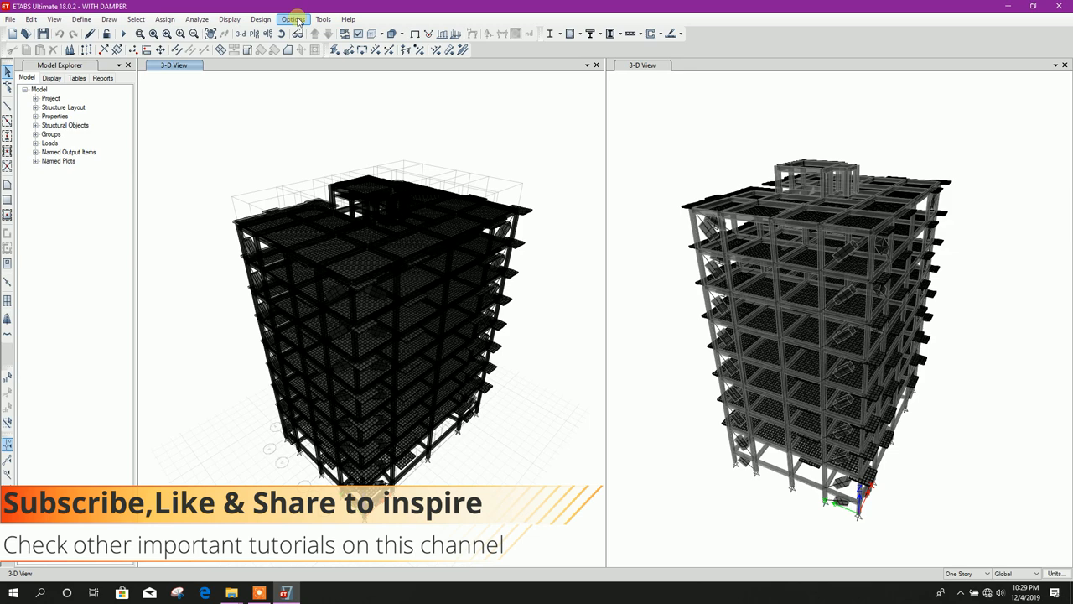
Reopen Options > Graphics Colors > Display settings
left_click(294, 18)
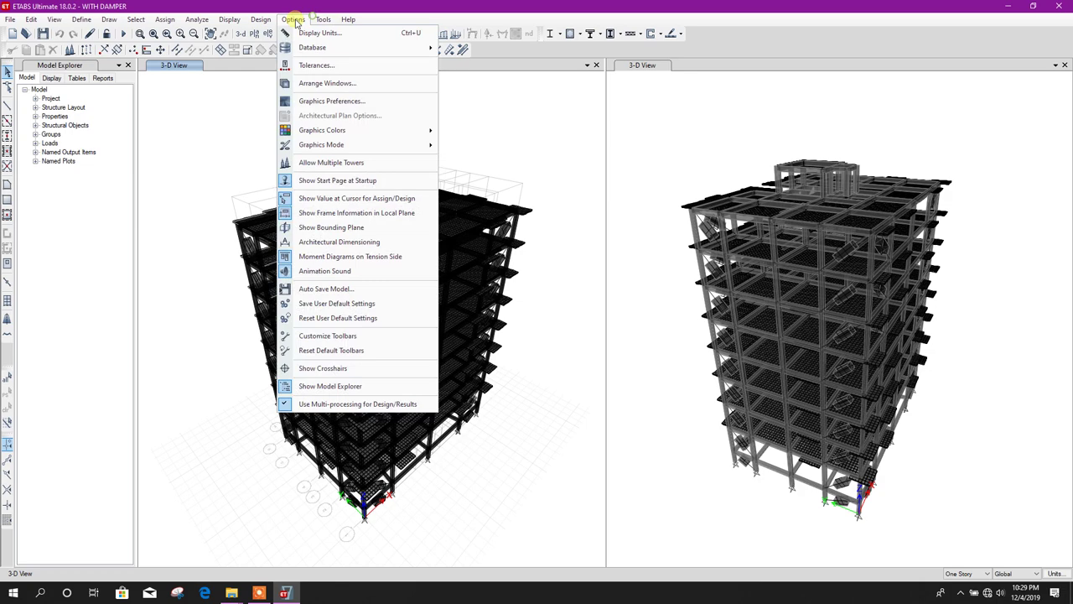
left_click(321, 129)
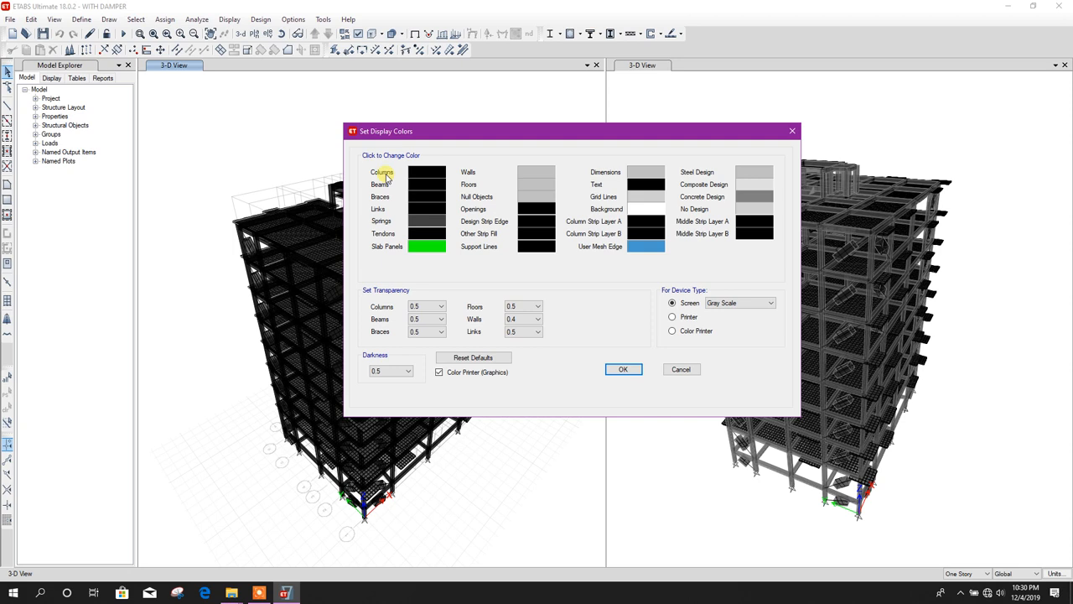
Set the Columns display colour to red and confirm
left_click(428, 172)
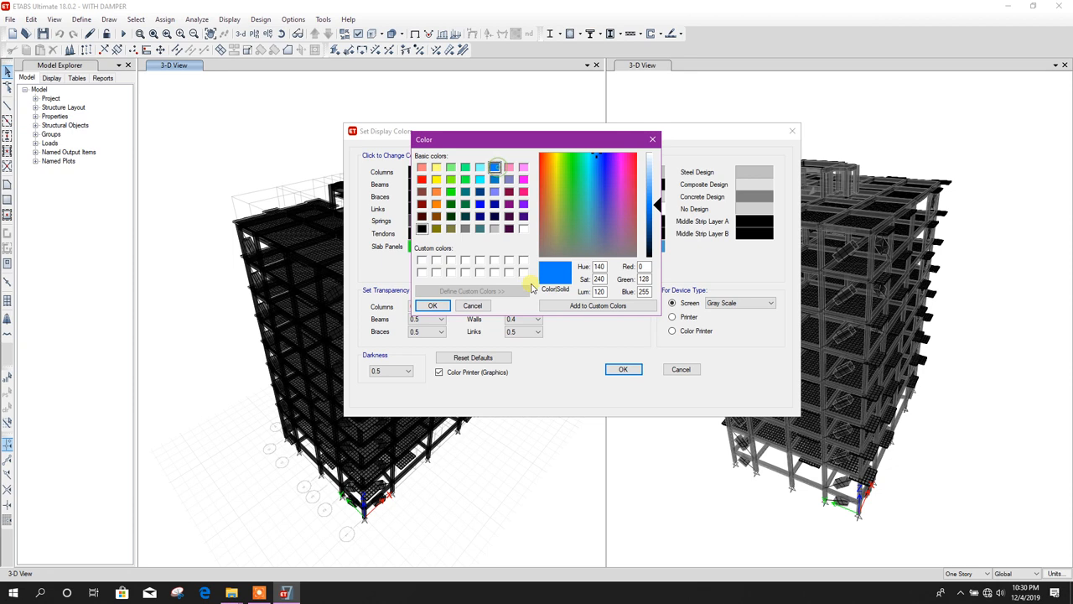
left_click(423, 166)
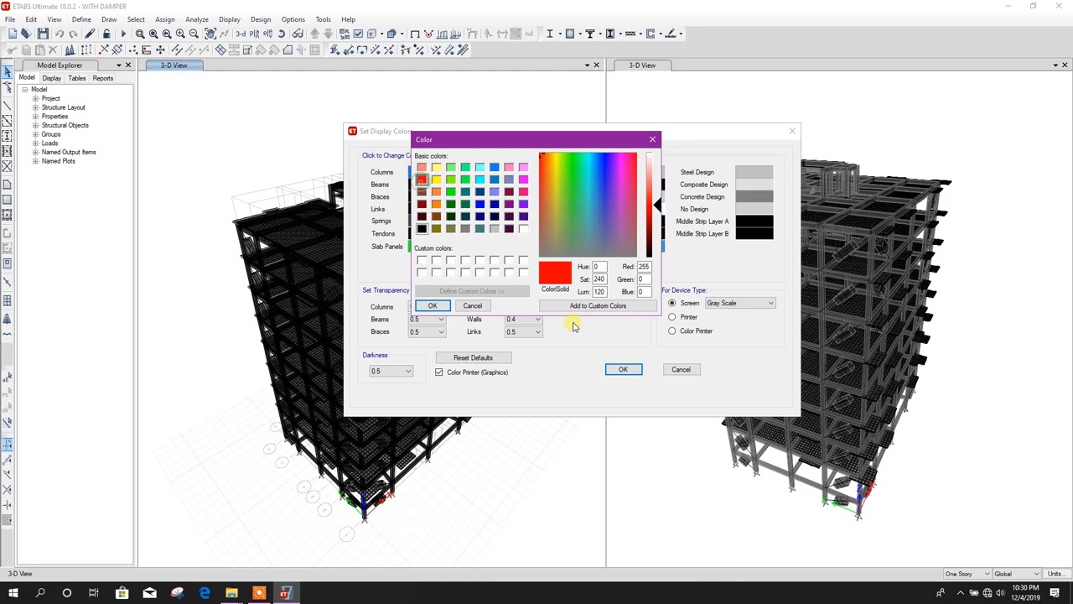
left_click(624, 368)
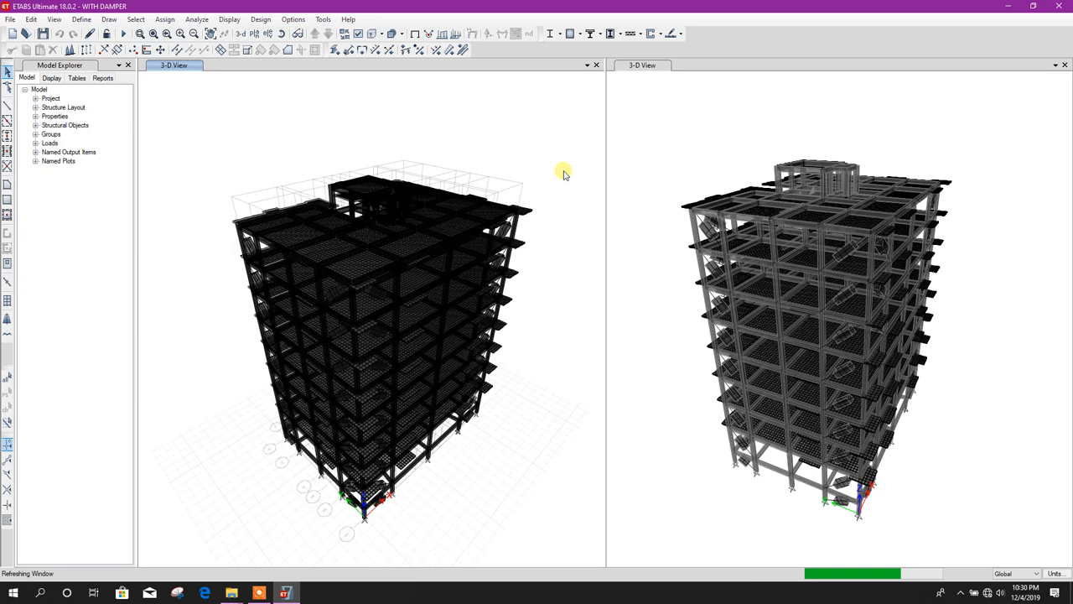